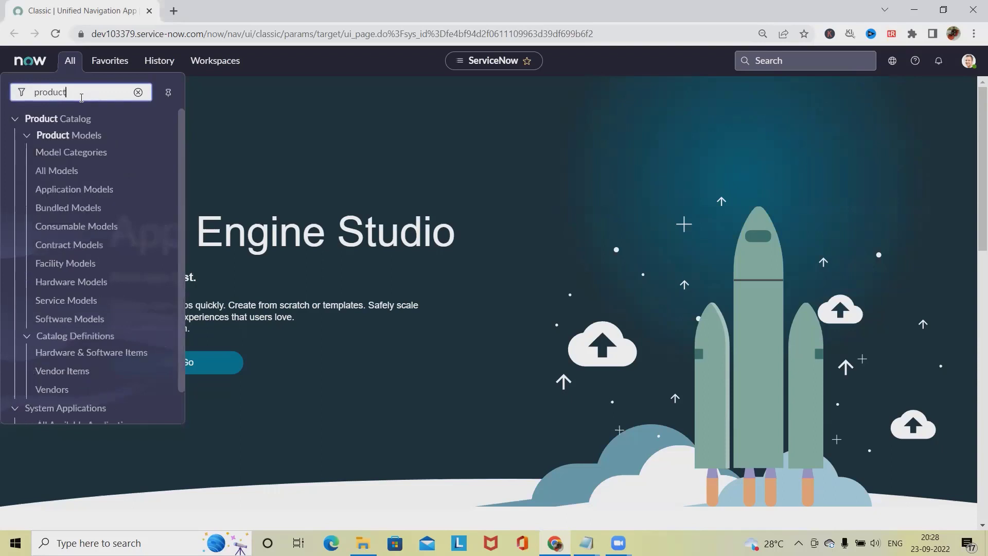
mouse_move(76, 231)
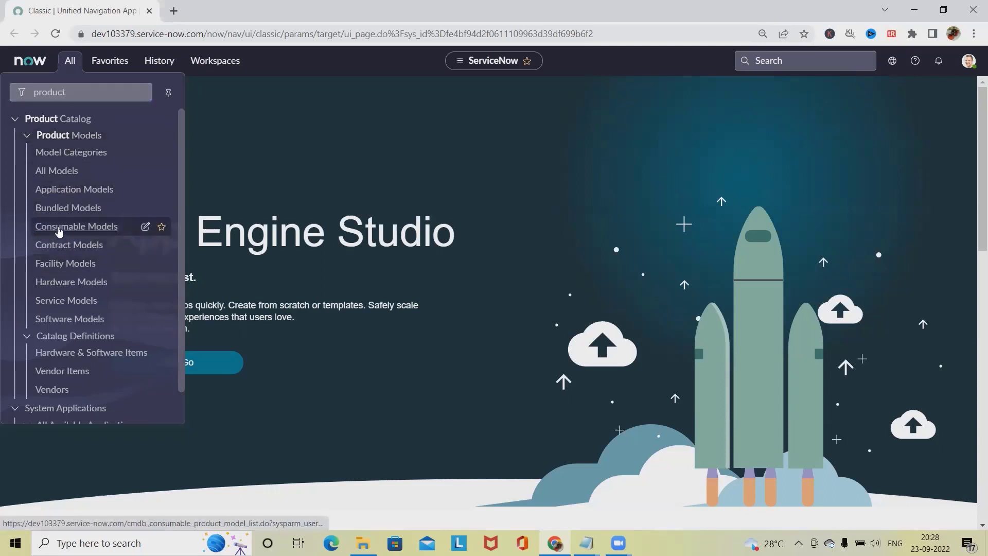
- Open Product Catalog > Product Models > Consumable Models from the All menu
left_click(76, 227)
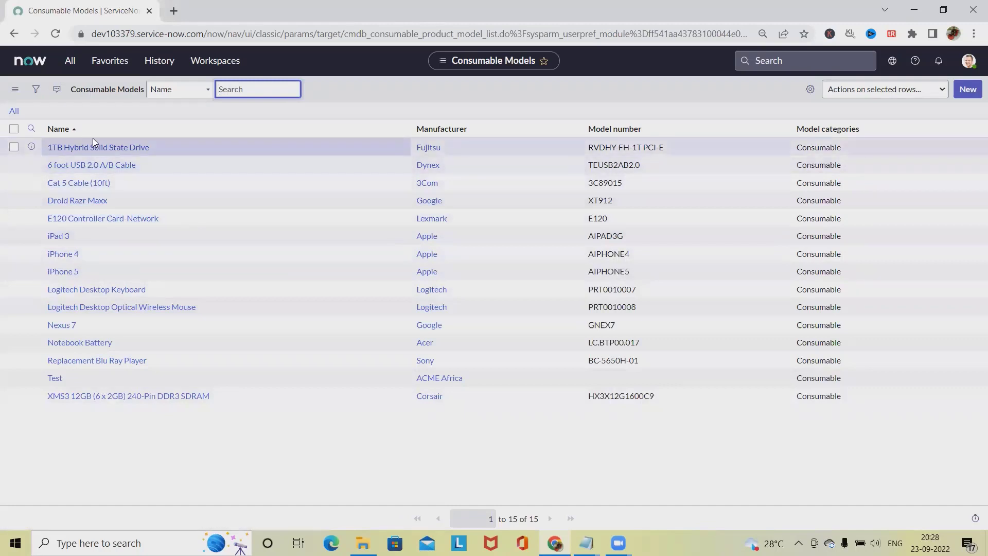
- Start a new Consumable Model record from the Consumable Models list
left_click(967, 89)
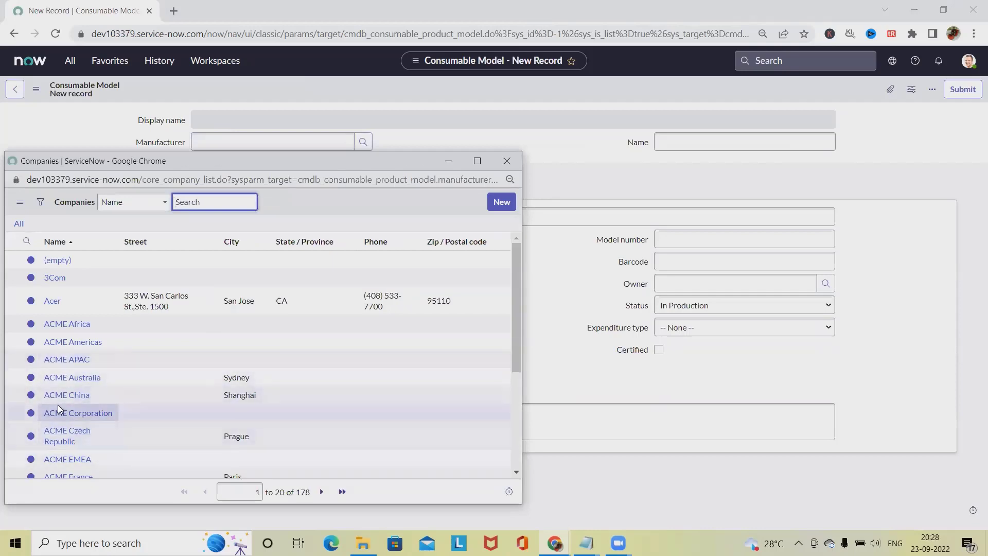
- Choose ACME EMEA as manufacturer and enter 'Test_cons' as the model name
left_click(67, 459)
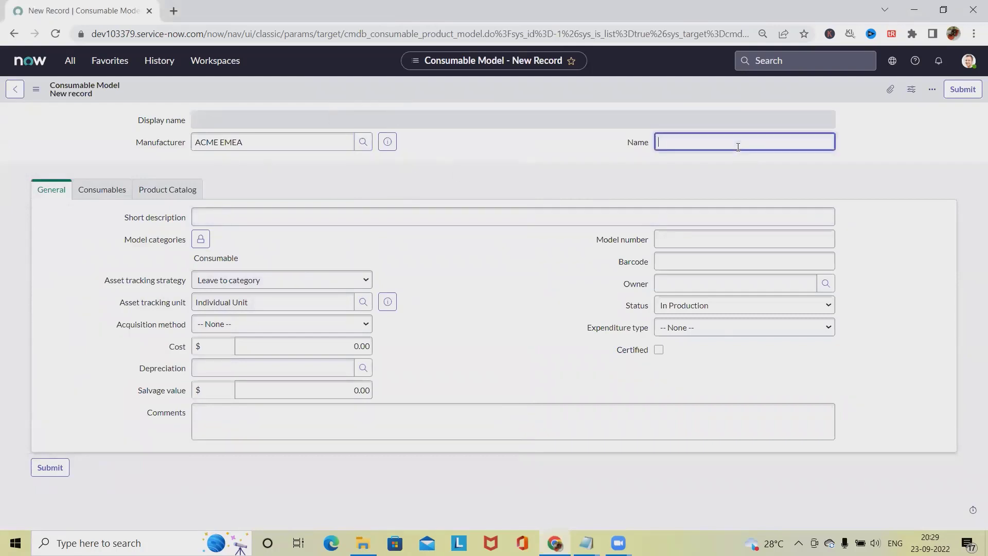
type("Test")
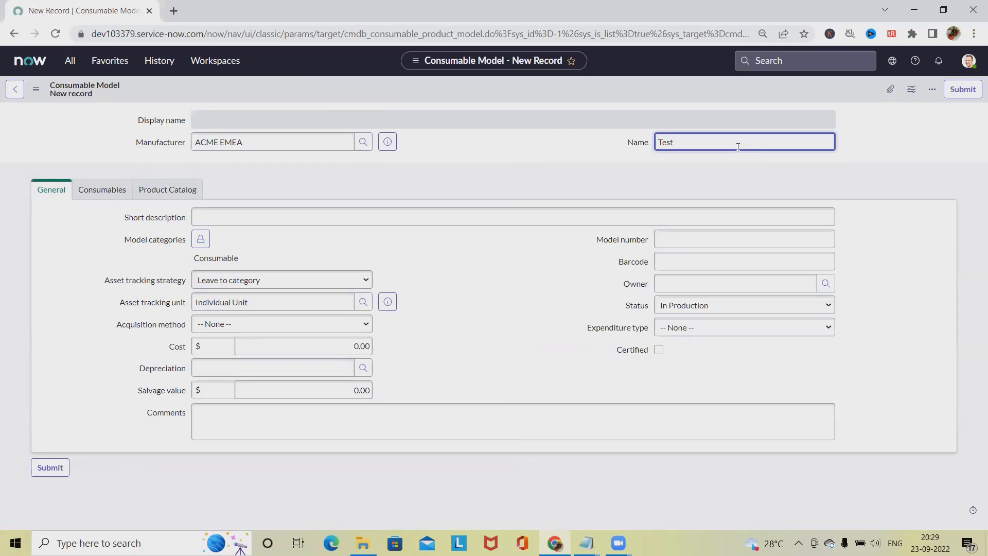
type("_cons")
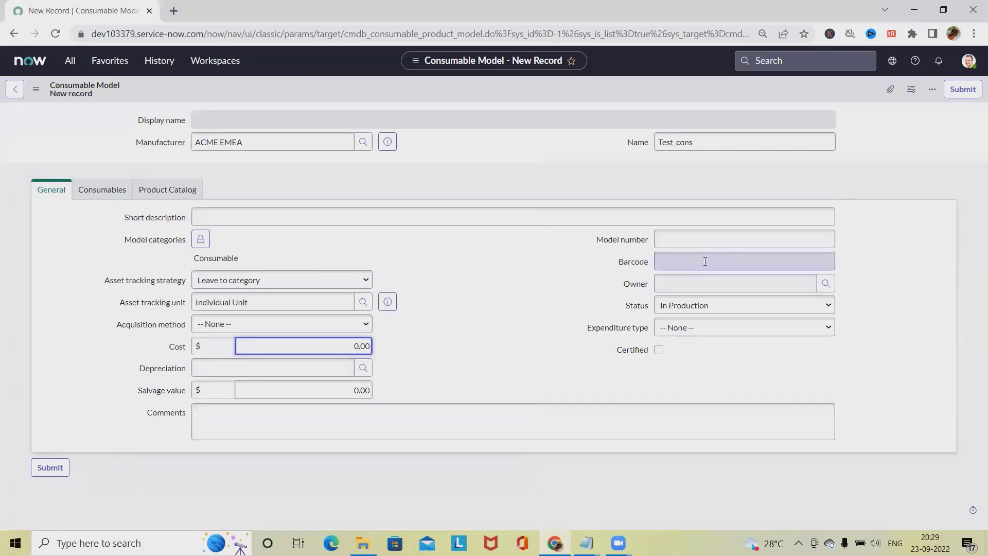
mouse_move(725, 349)
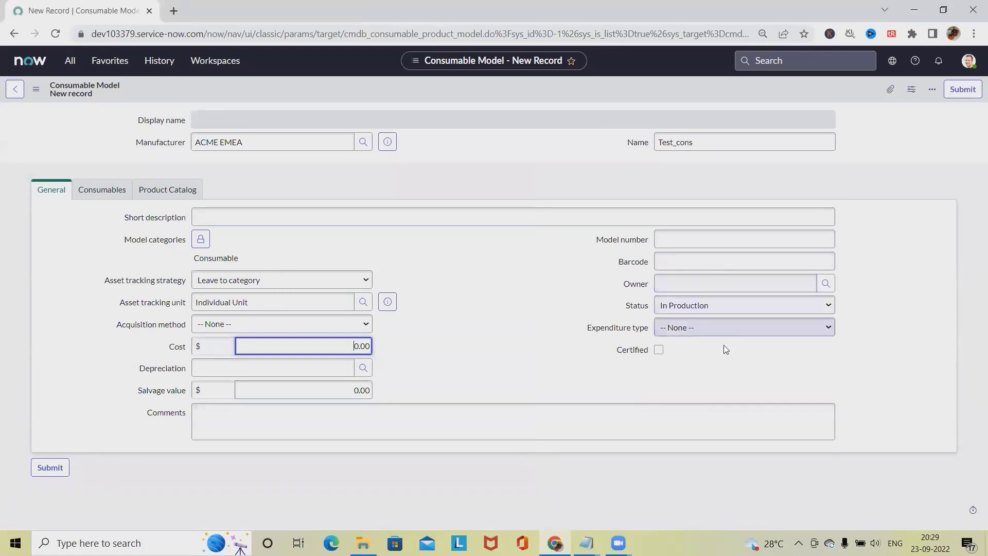
- Submit the ACME EMEA Test_cons consumable model record
left_click(744, 327)
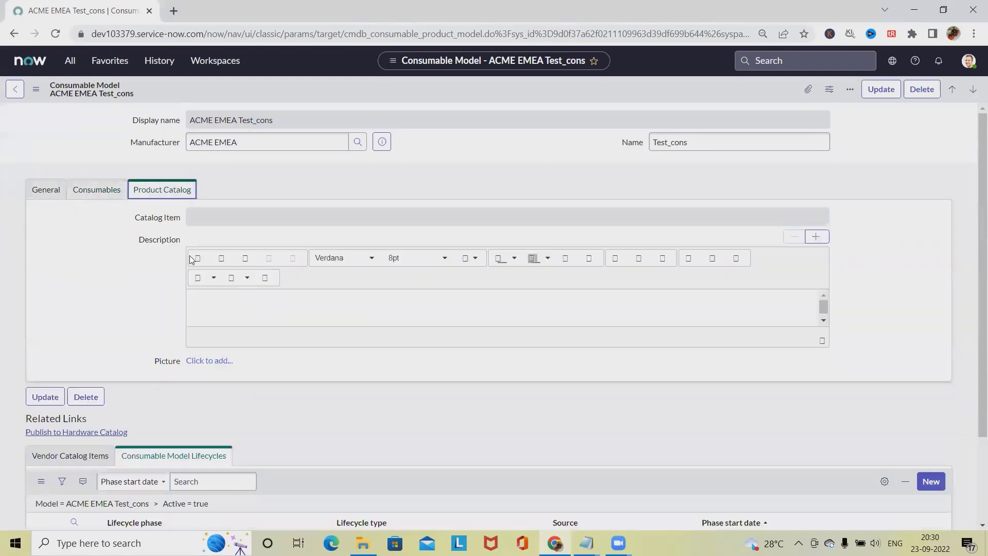
scroll("down", 3)
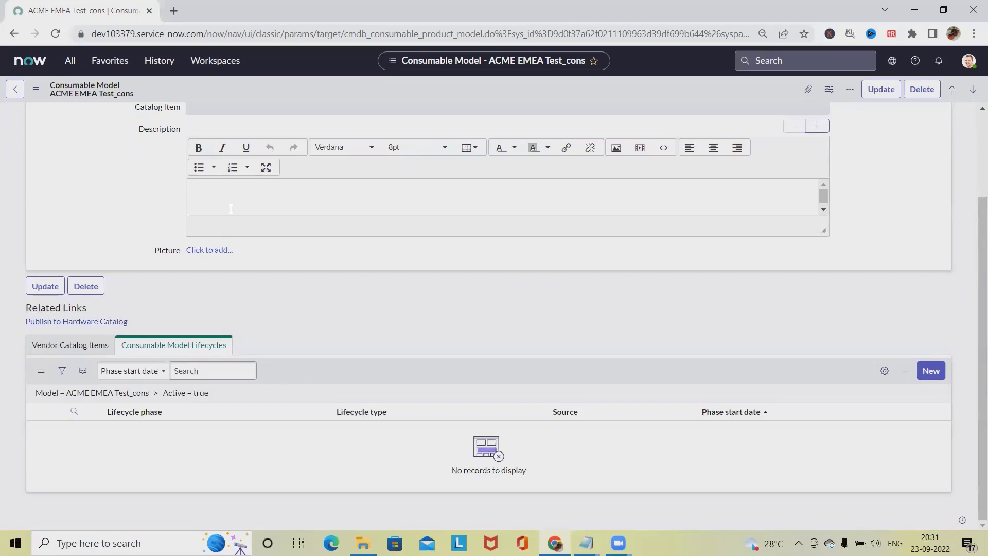